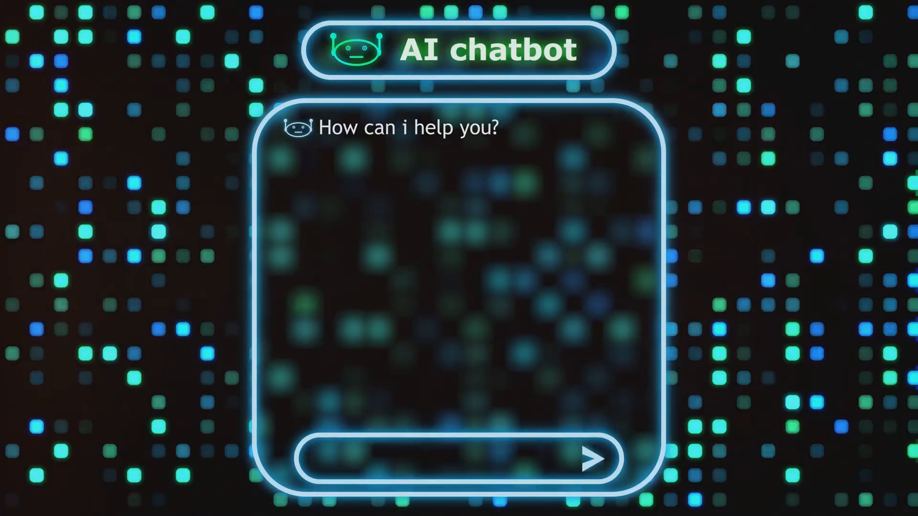
text(What are some healthy dinner recipes?)
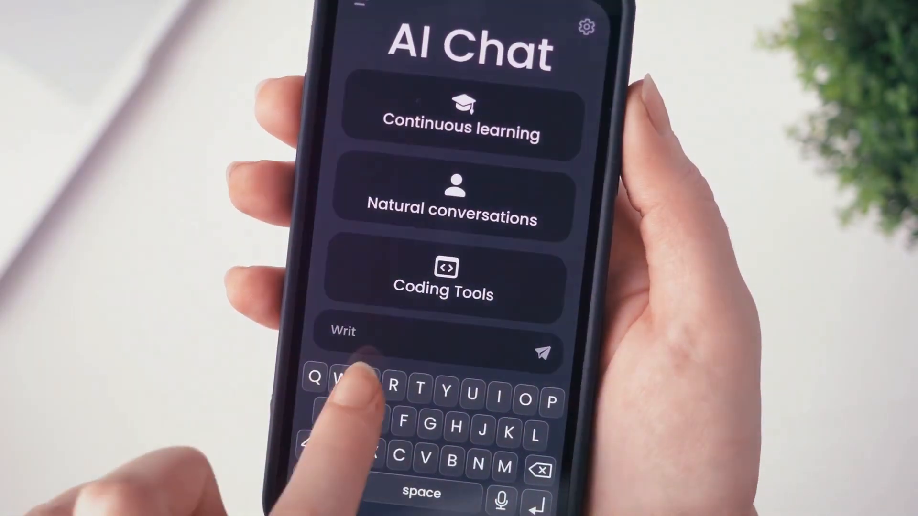
text(p)
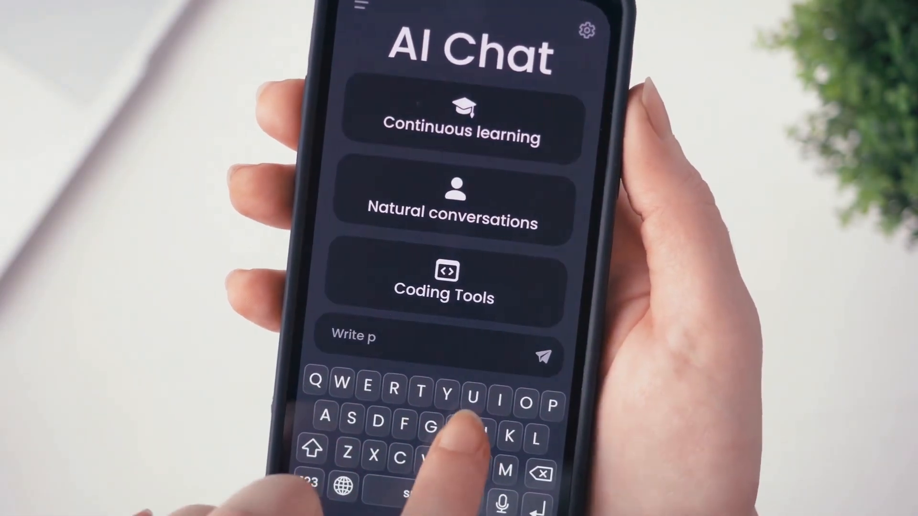